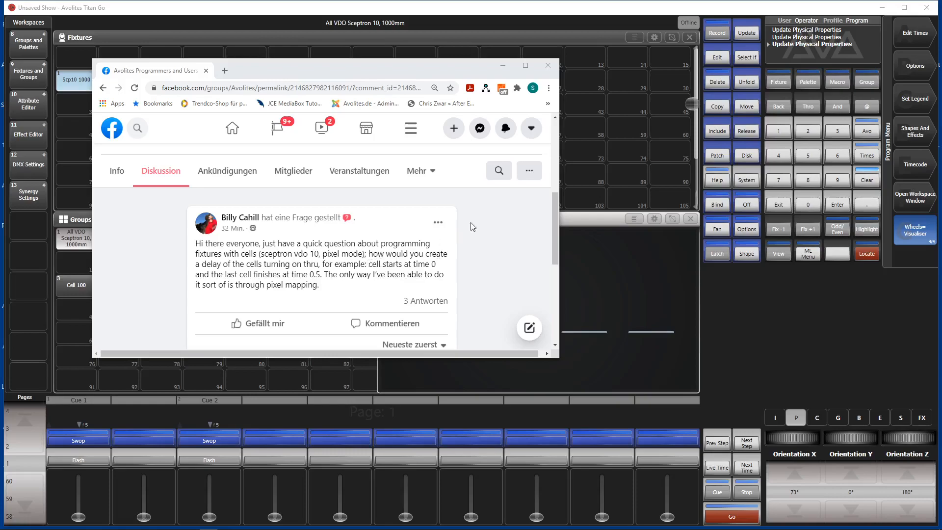
mouse_move(396, 251)
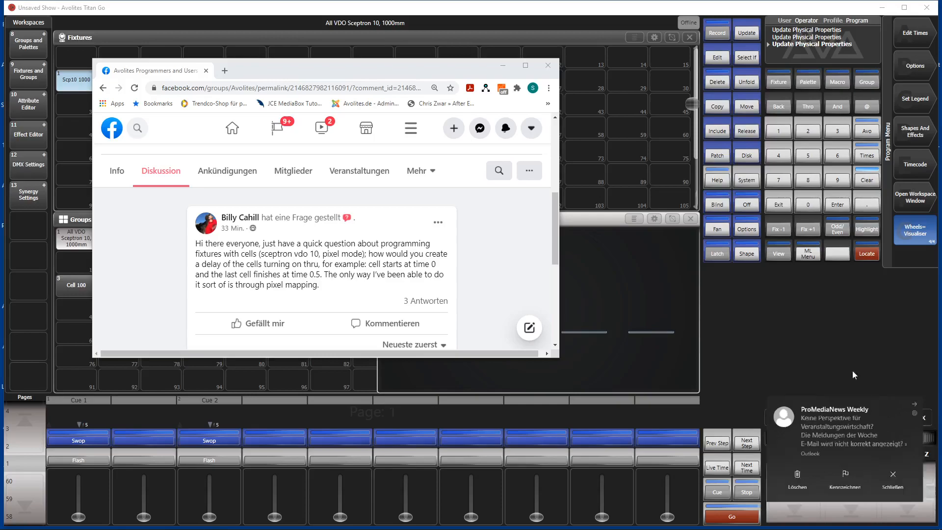
Close the Facebook forum post to reveal the Titan Go show with four Sceptrons
click(547, 65)
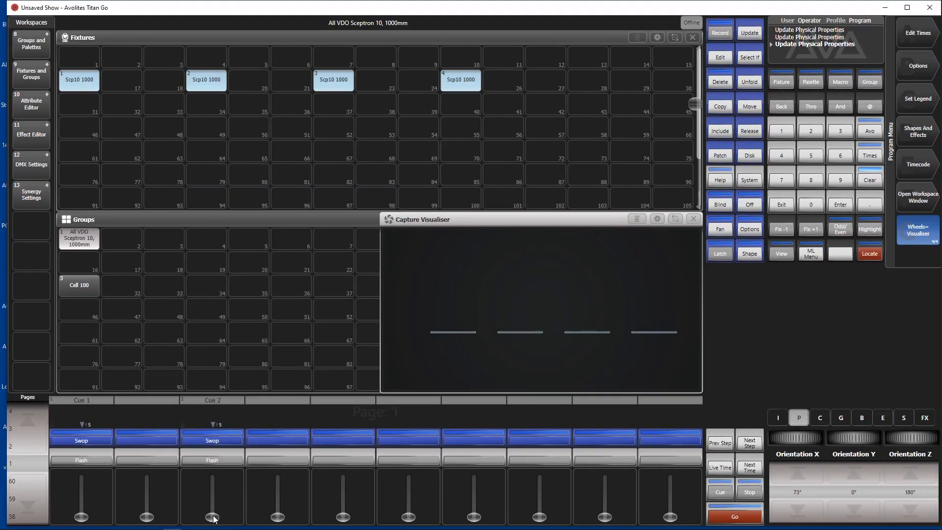
click(211, 439)
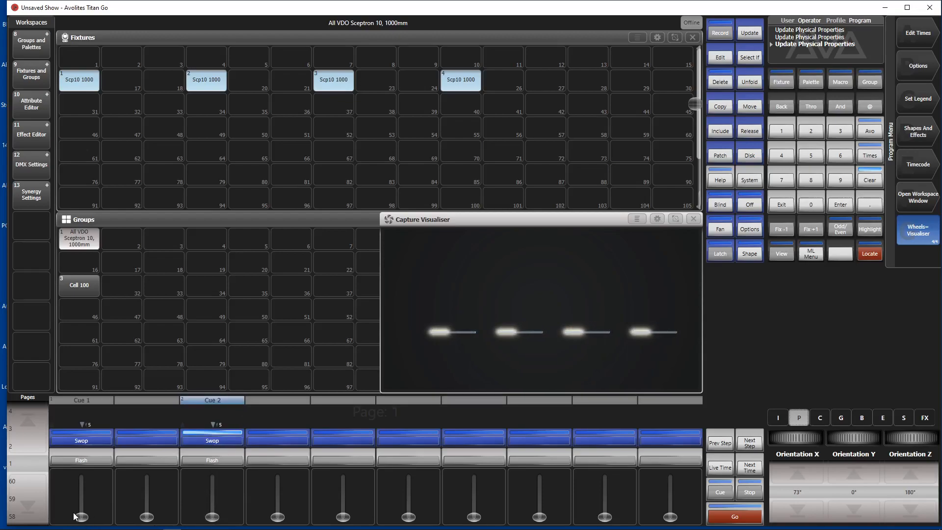
drag(81, 516, 81, 474)
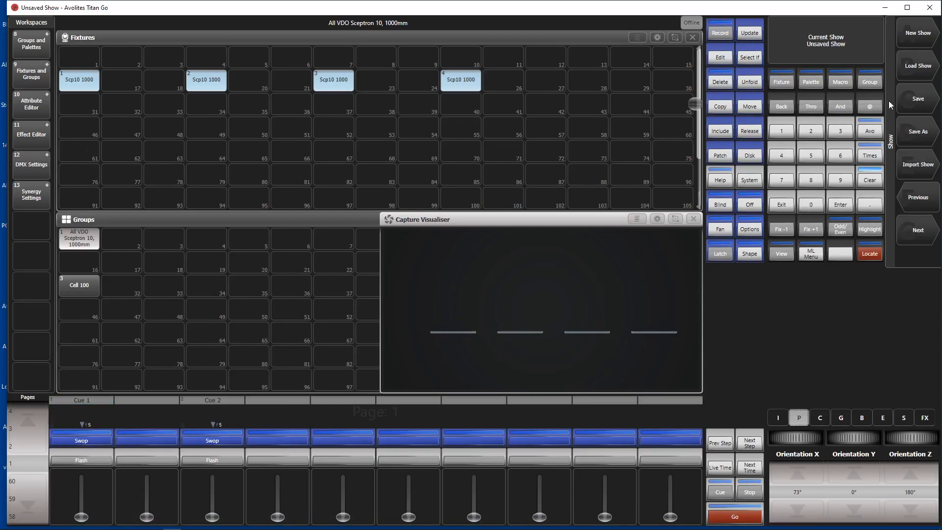
Clear the current show with Disk > New Show
click(915, 33)
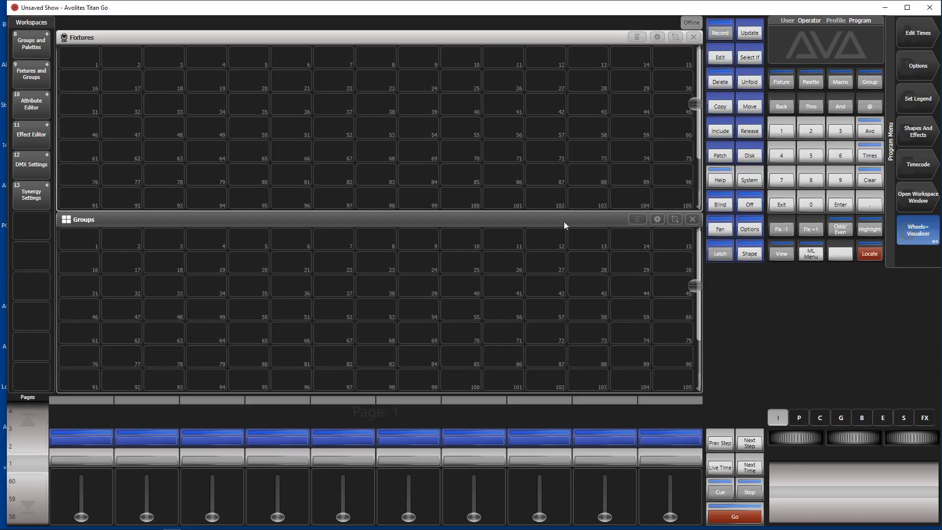
mouse_move(753, 224)
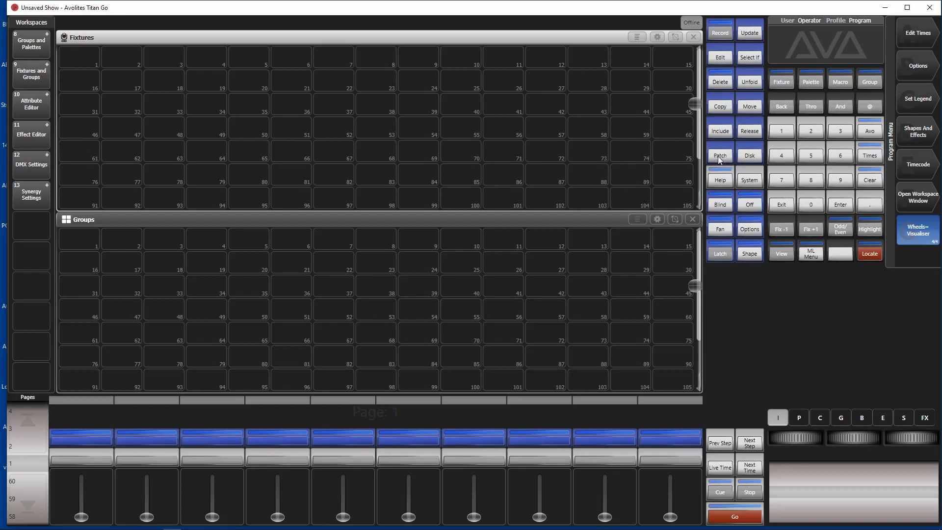
Choose the Martin VDO Sceptron 10, 1000mm fixture, searching the library for 'mart'
click(719, 155)
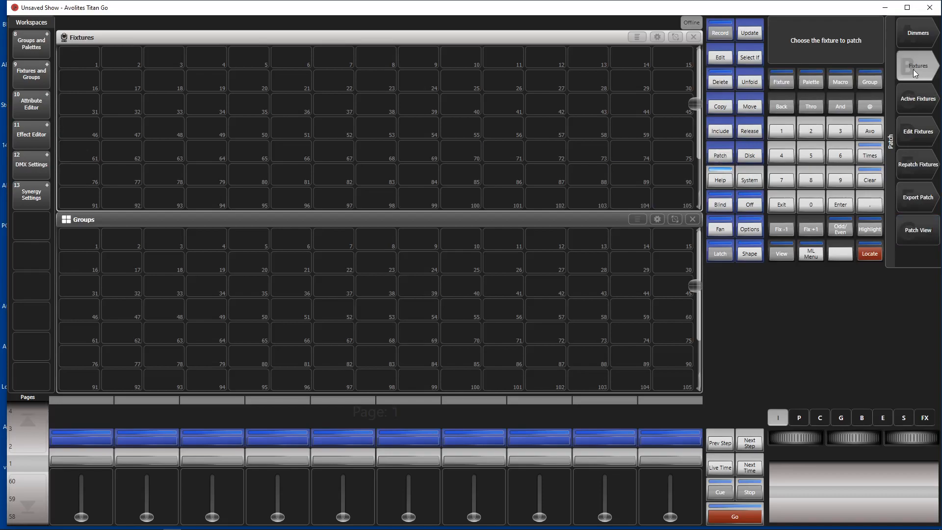
click(917, 66)
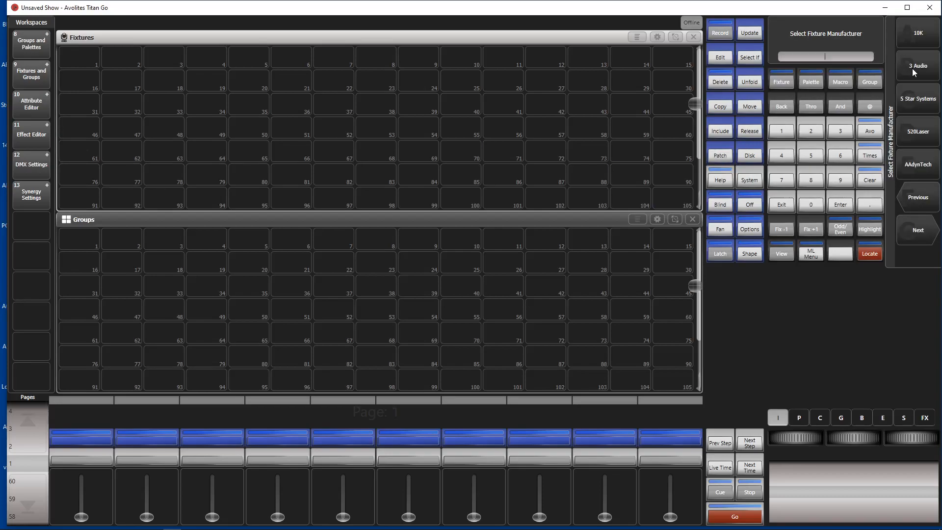
text(mart)
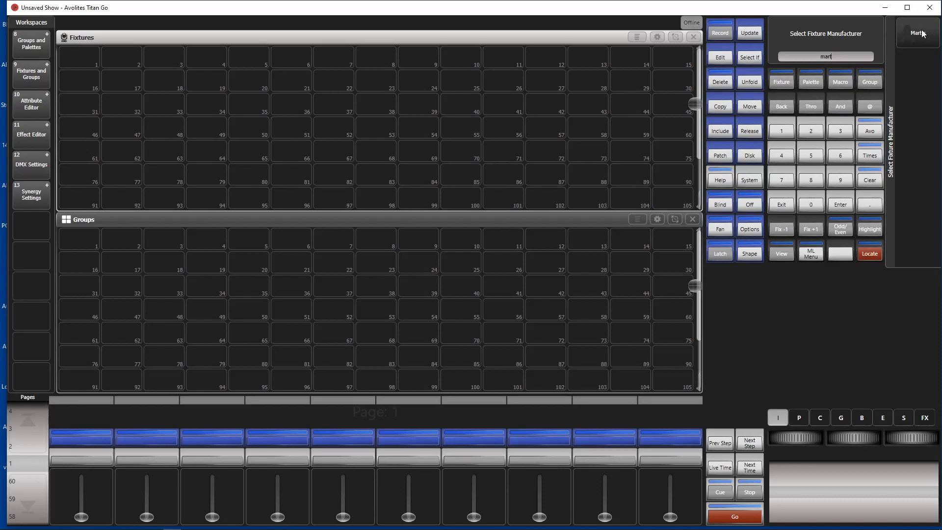
click(917, 32)
text(sce)
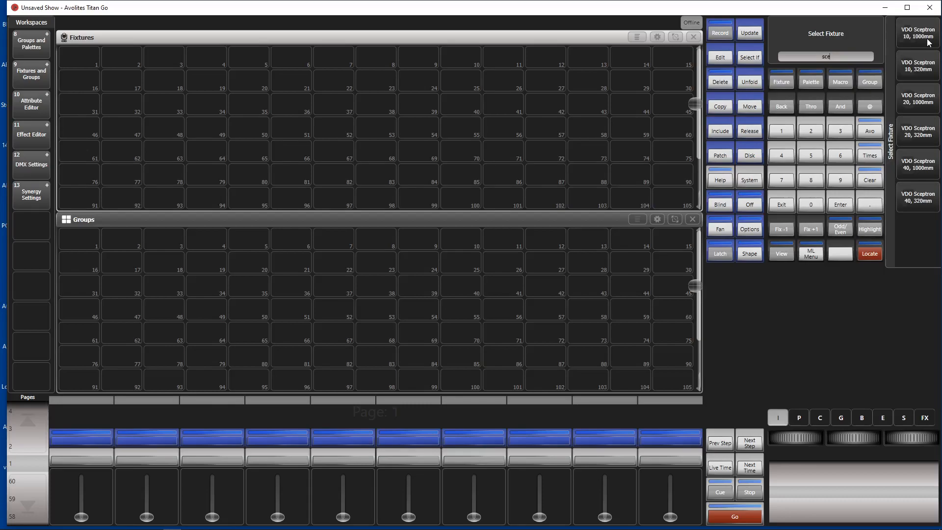
mouse_move(900, 73)
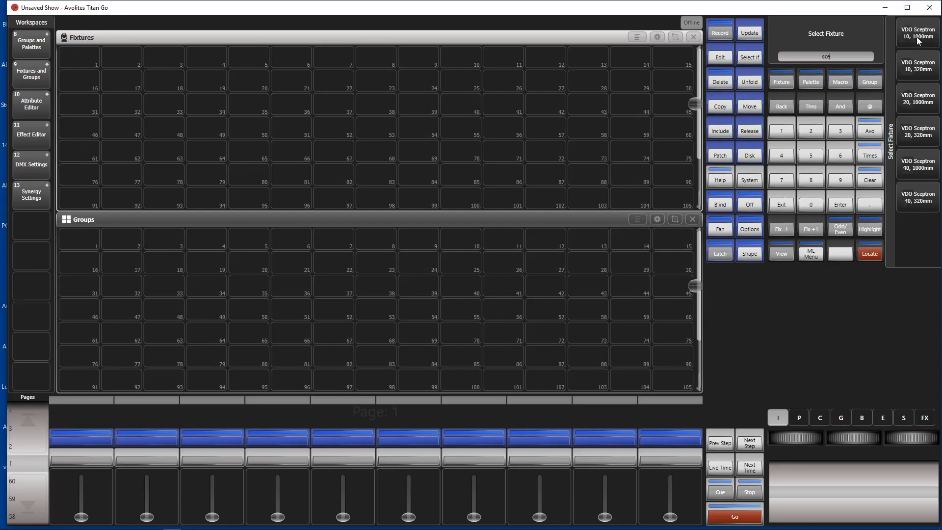
click(917, 33)
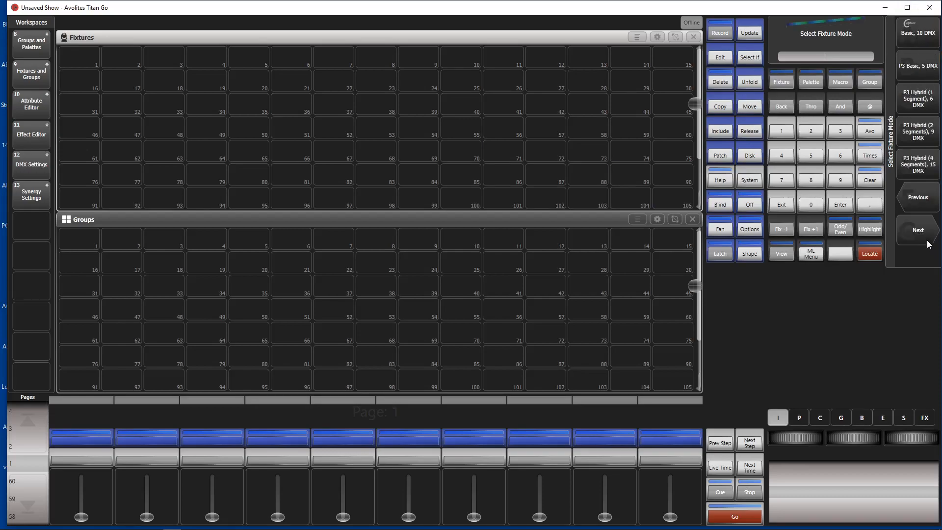
Page through the Sceptron's available modes to pick one
click(917, 230)
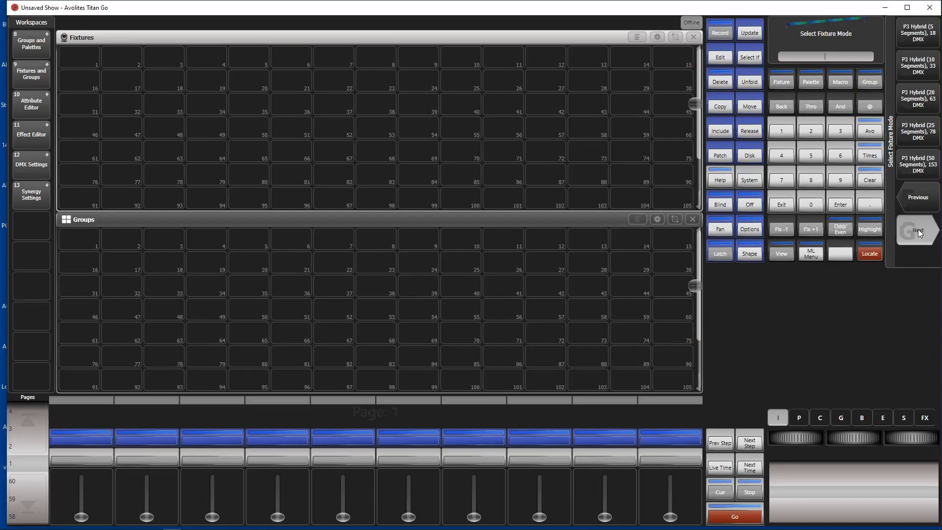
click(916, 230)
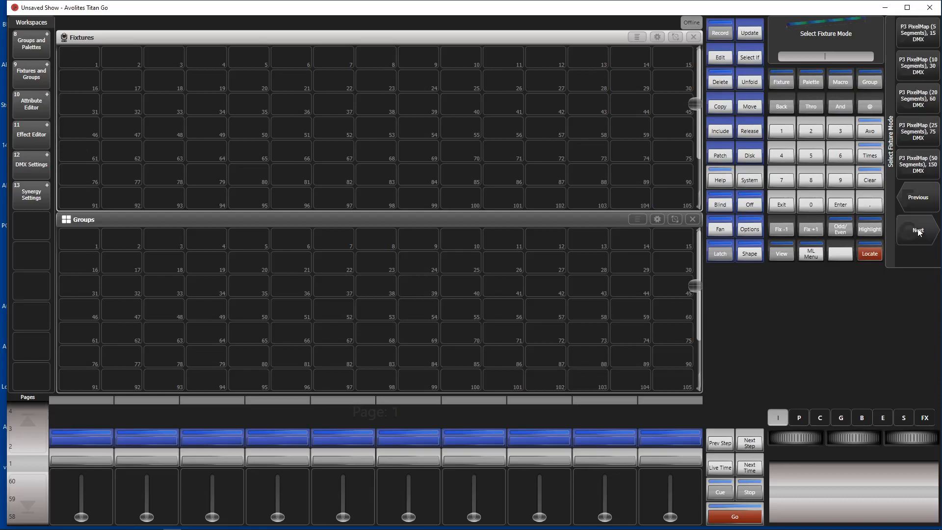
click(917, 230)
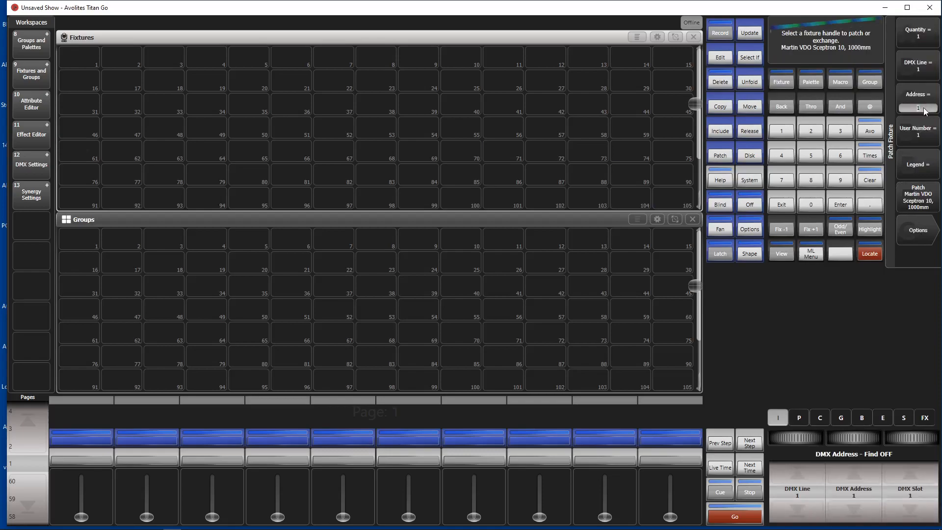
mouse_move(88, 85)
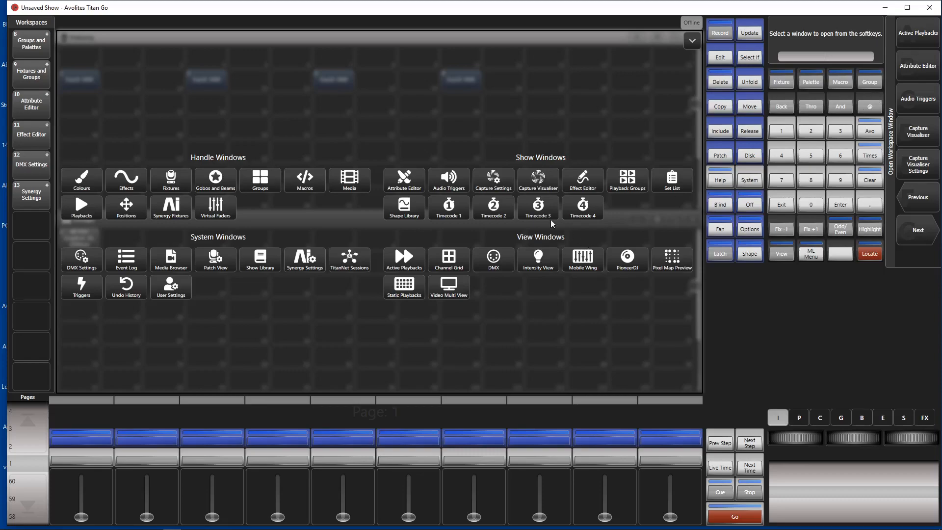
mouse_move(501, 164)
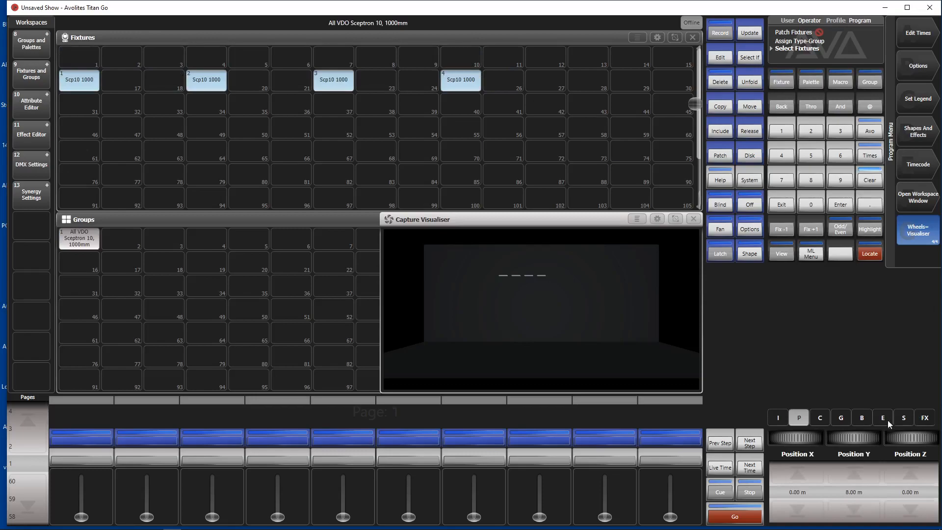
mouse_move(907, 238)
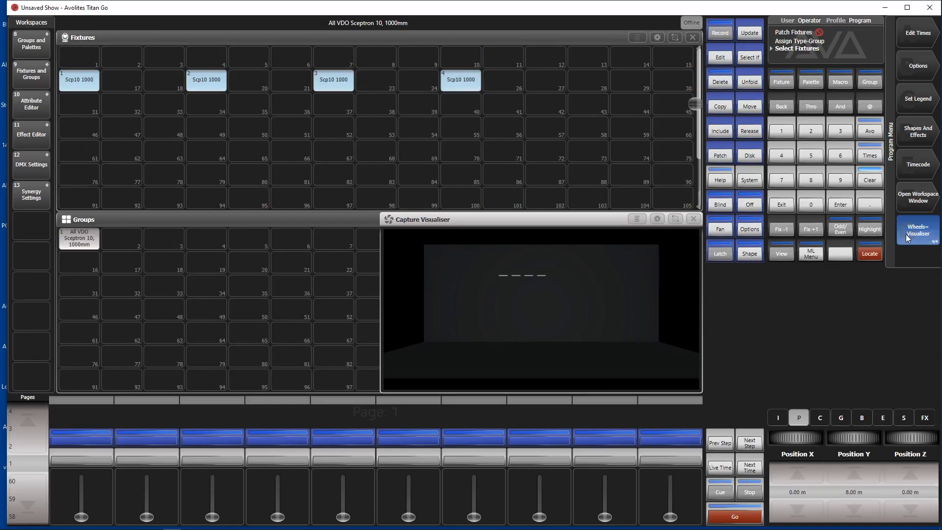
Check intensity and fade times, then show Position X 0, Y 8, Z 0 m on the wheels
click(777, 417)
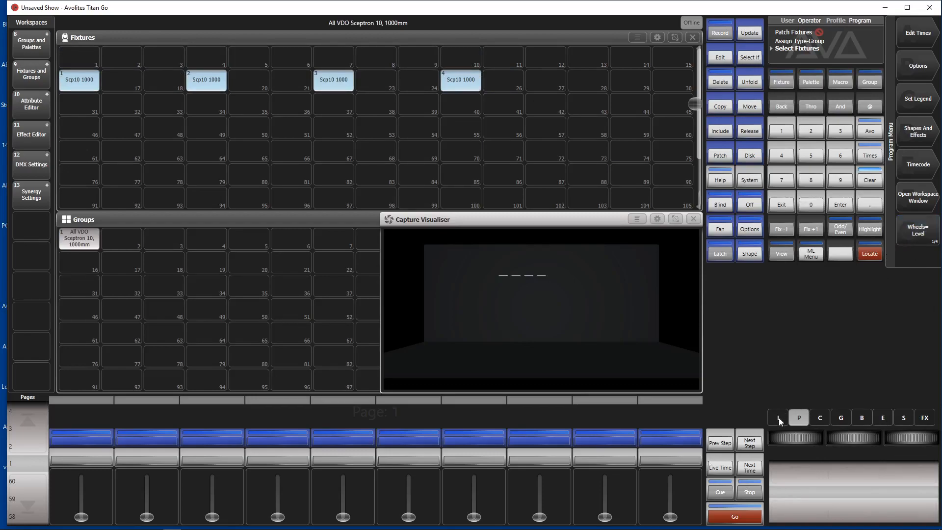
click(778, 417)
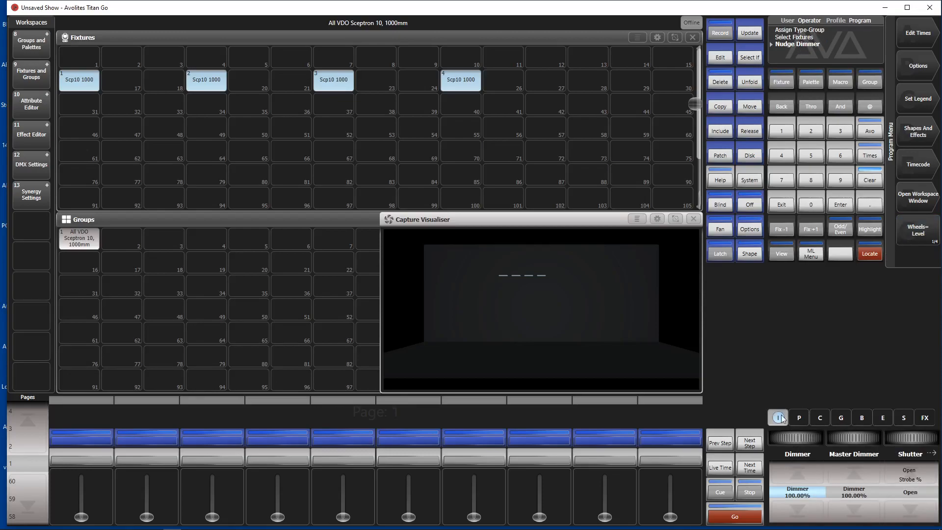
mouse_move(925, 230)
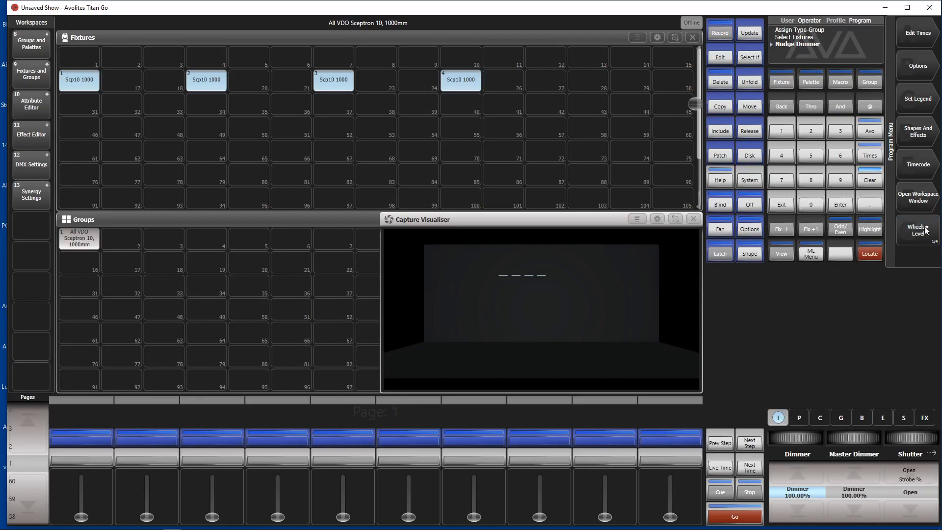
click(917, 230)
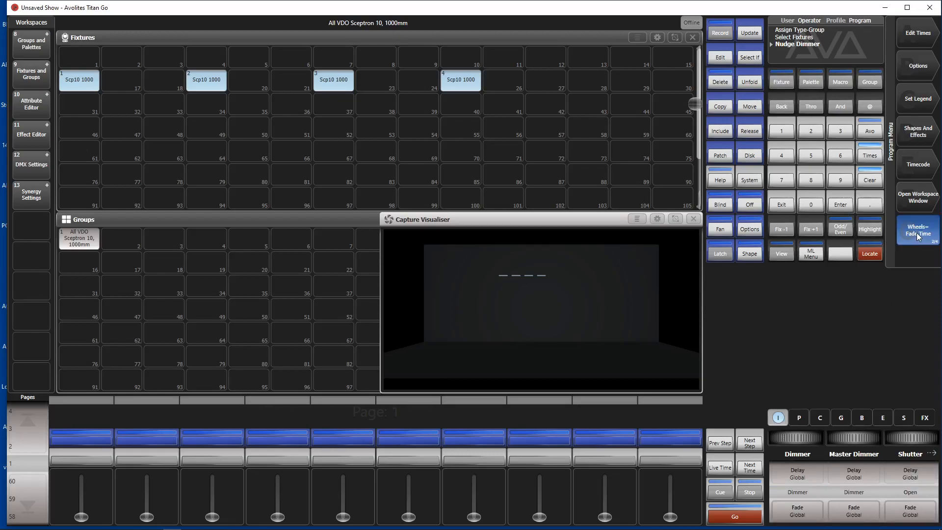
click(917, 231)
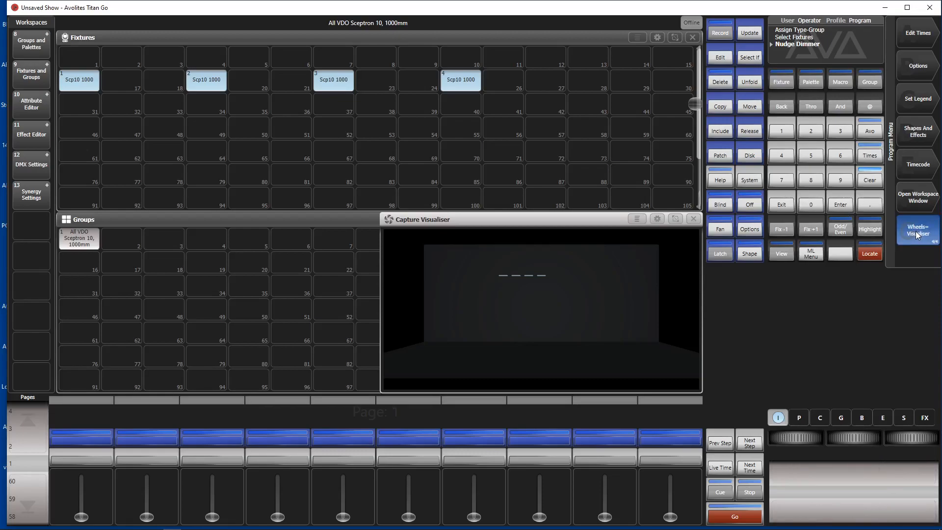
click(798, 417)
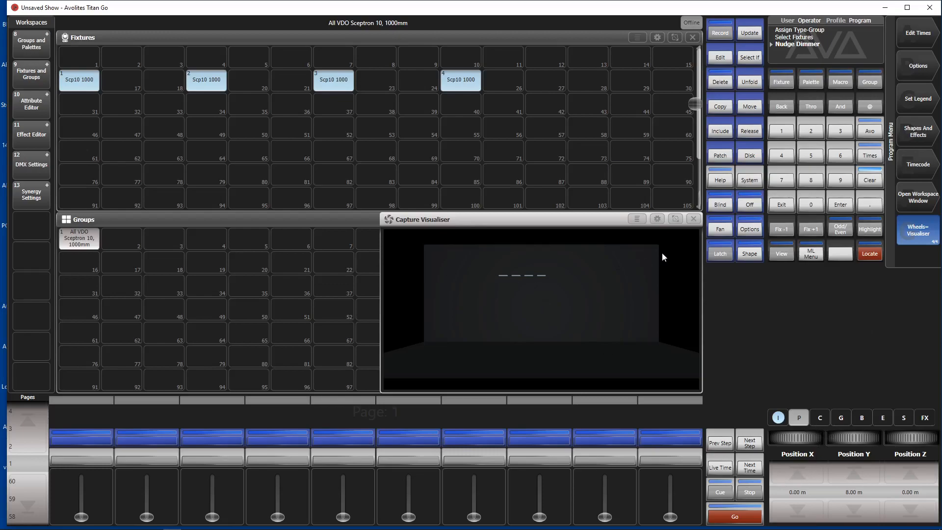
mouse_move(795, 442)
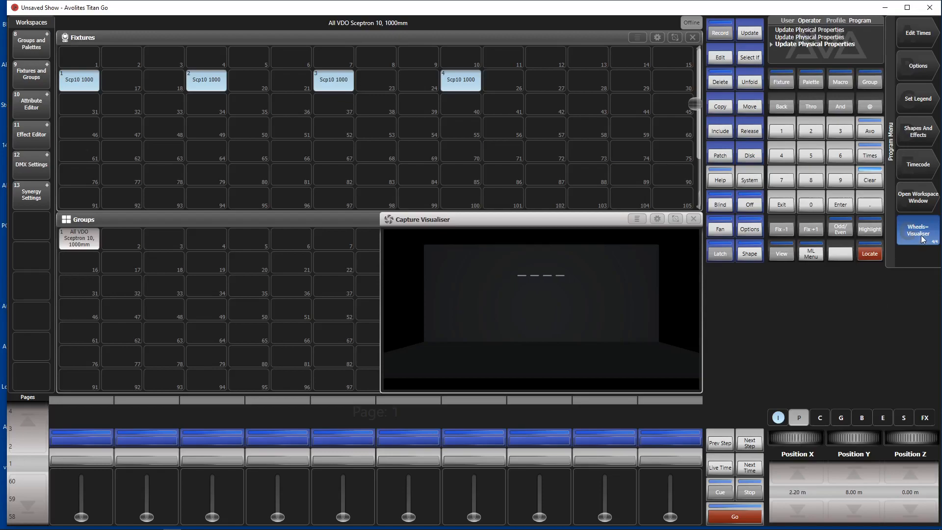
Toggle wheels between Level and Visualiser and turn Position X to 2.20 m
click(917, 229)
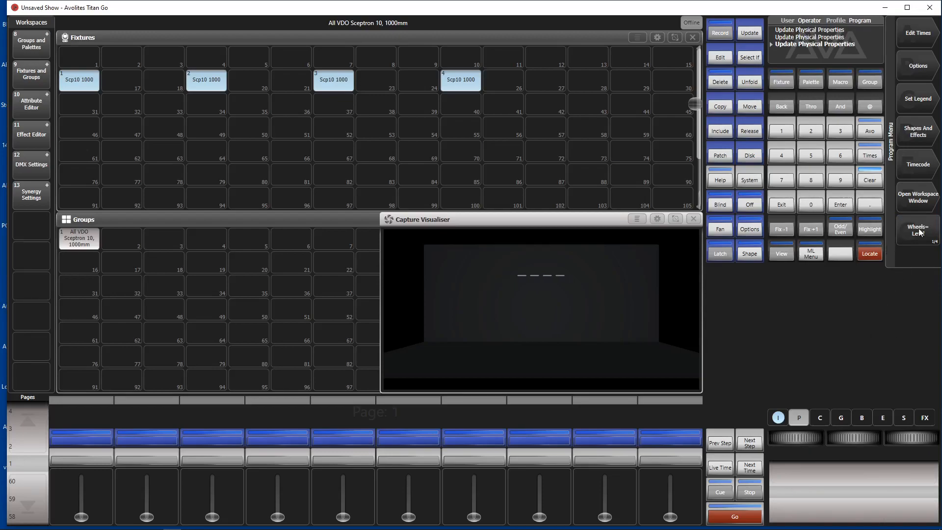
click(917, 229)
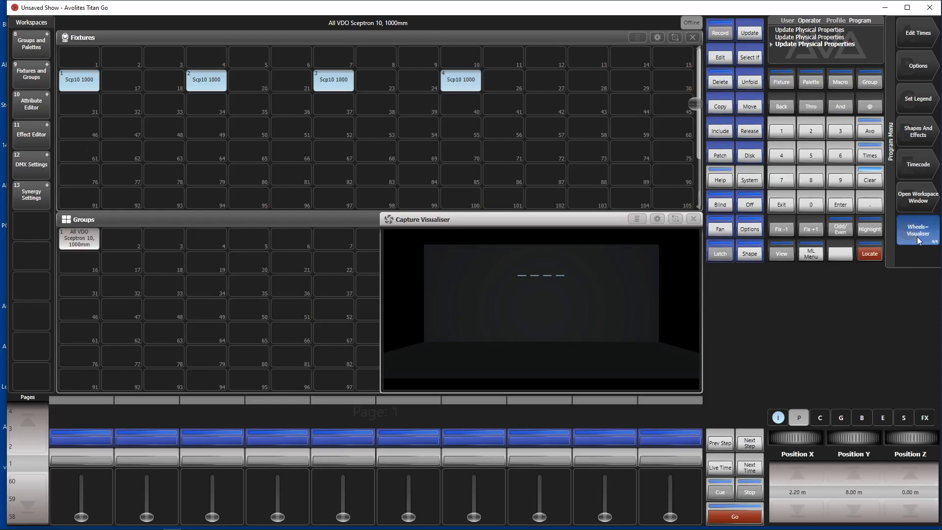
click(798, 417)
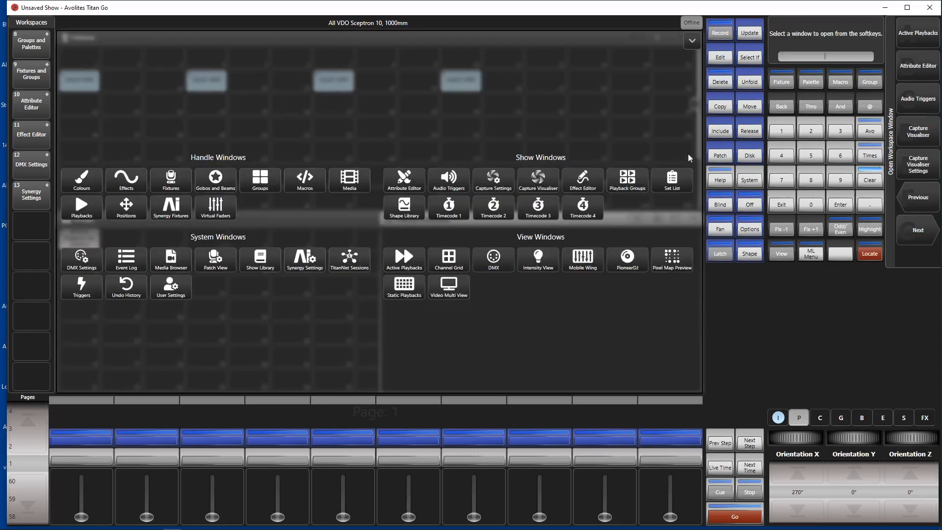
Open and place the Capture Visualiser Settings window on its camera options
click(537, 179)
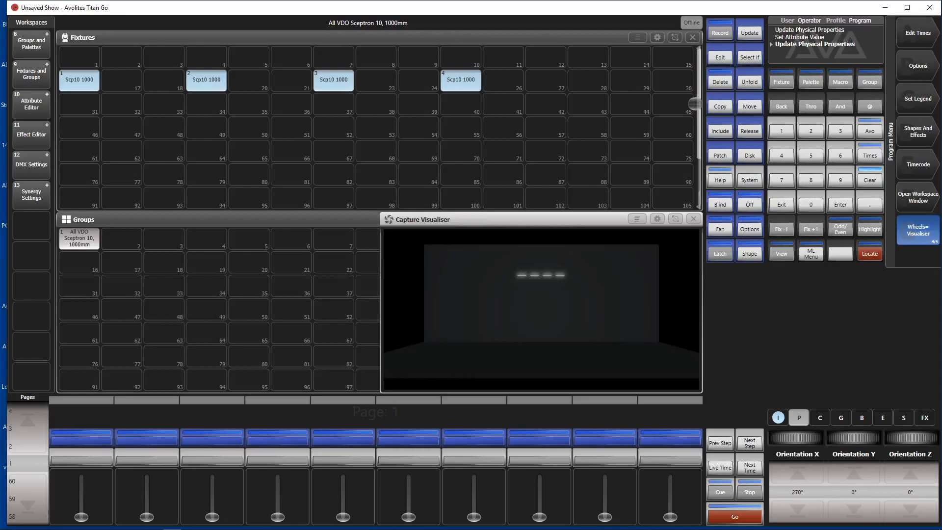
click(917, 197)
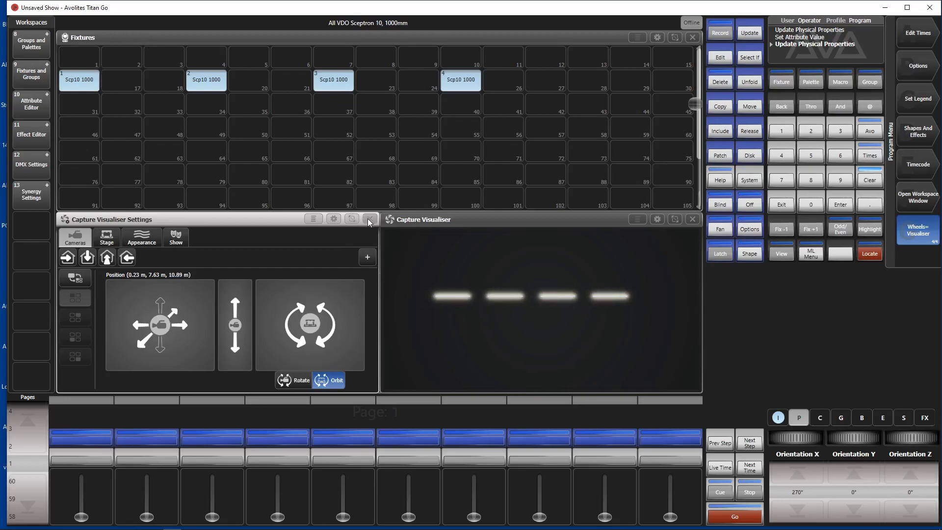
Close visualiser settings, clear the programmer and record the Sceptron cells as group Cell 100
click(369, 221)
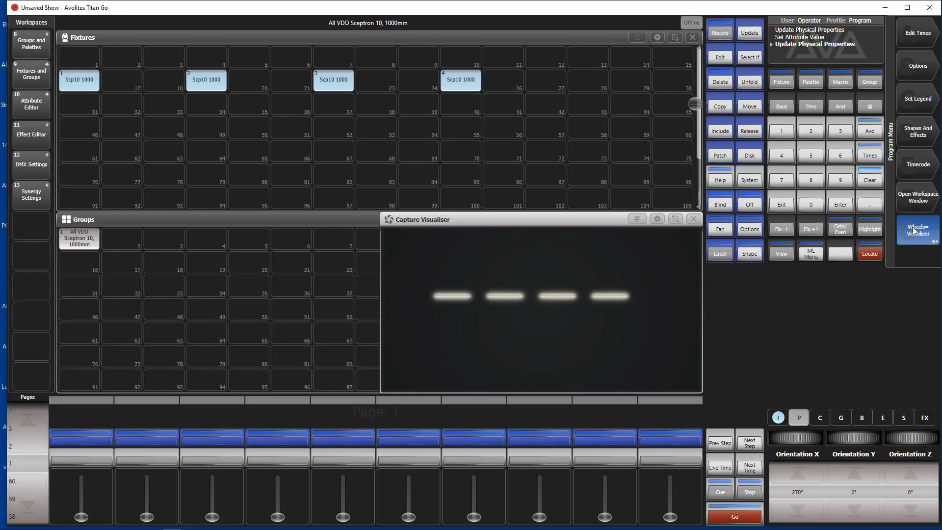
click(916, 230)
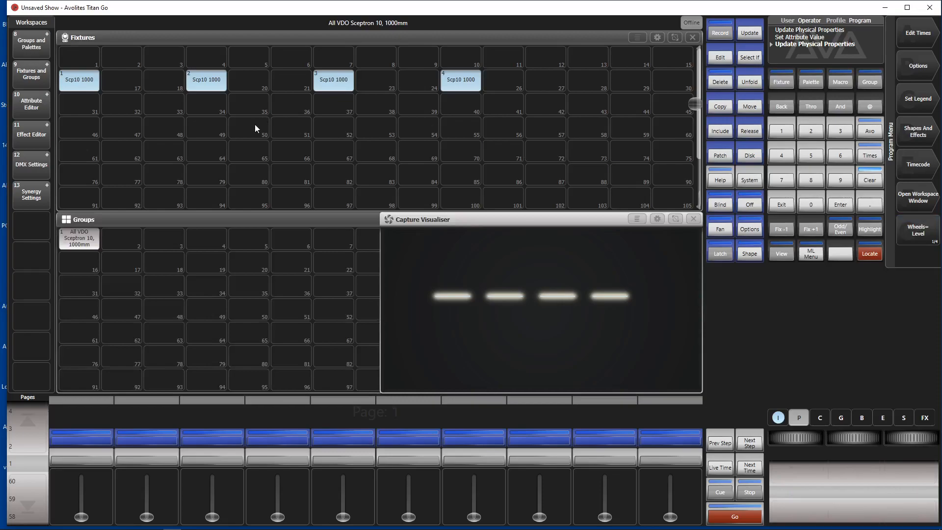
mouse_move(294, 305)
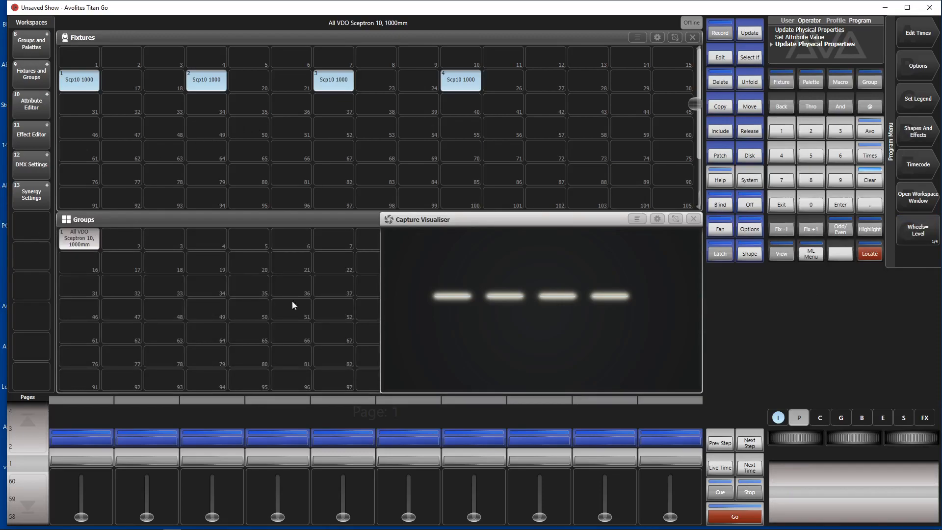
mouse_move(539, 343)
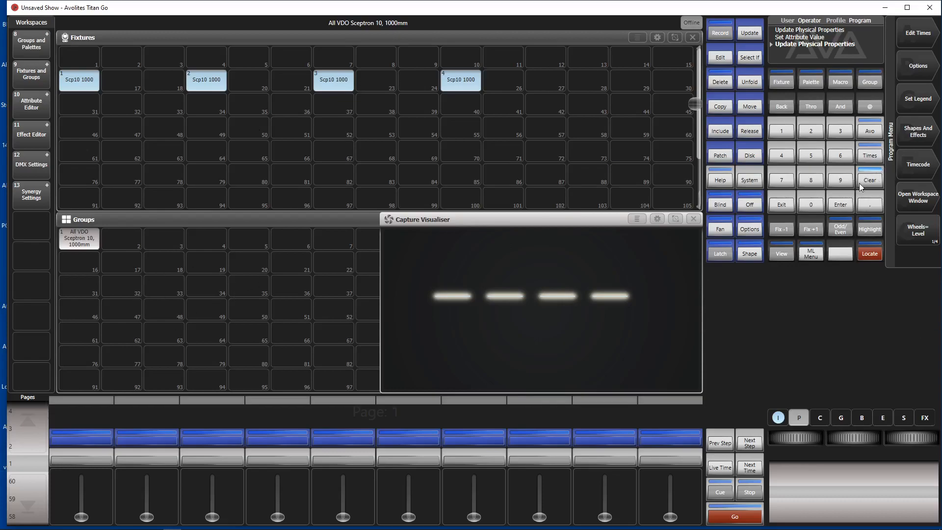
click(868, 179)
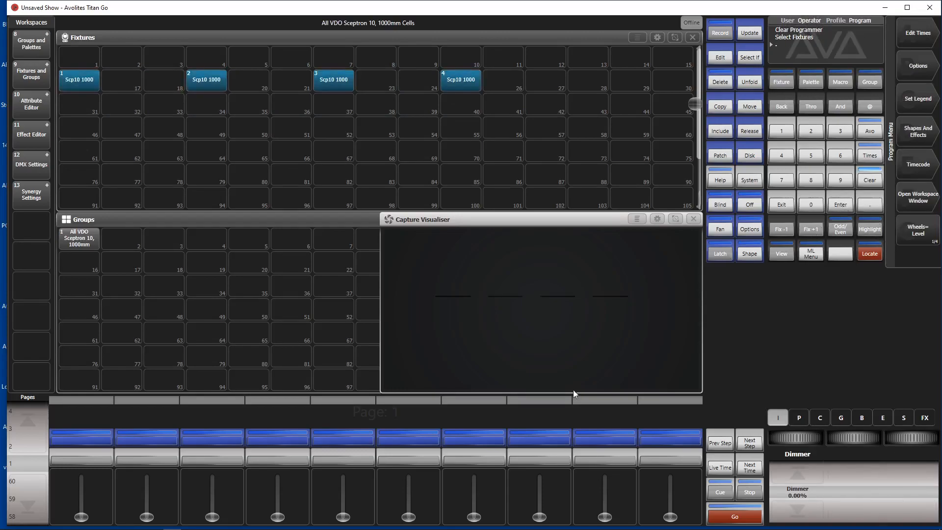
mouse_move(114, 297)
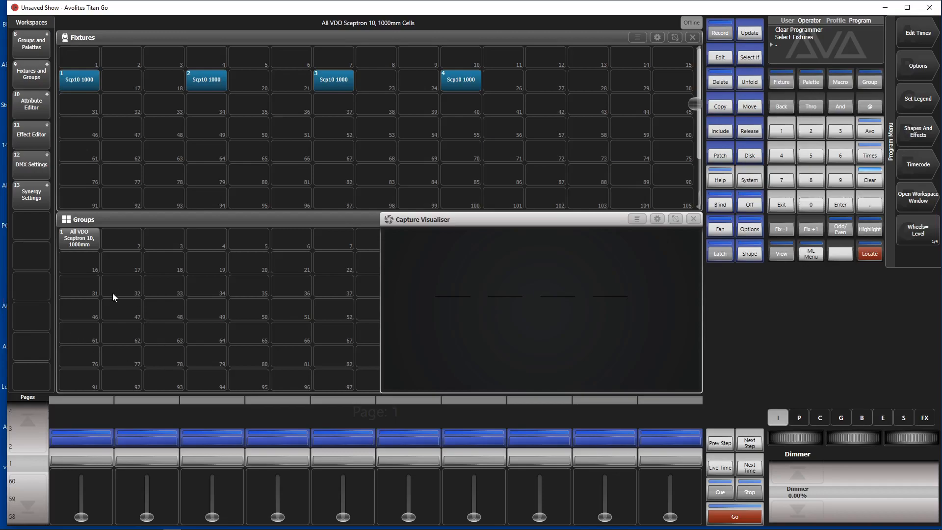
mouse_move(86, 289)
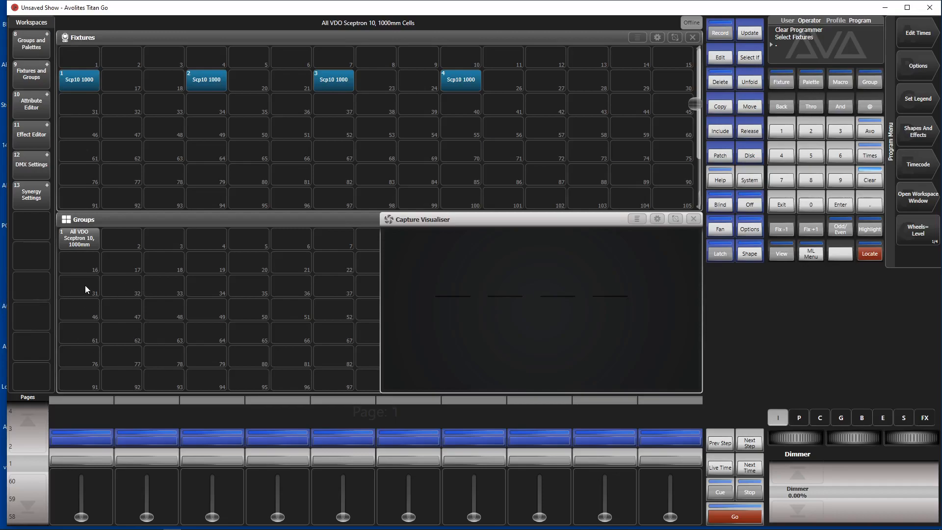
mouse_move(245, 257)
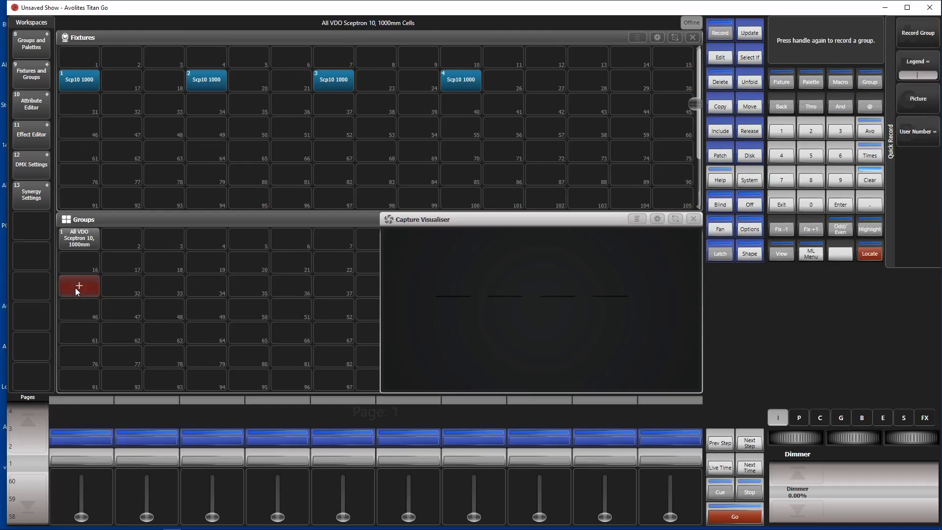
click(78, 286)
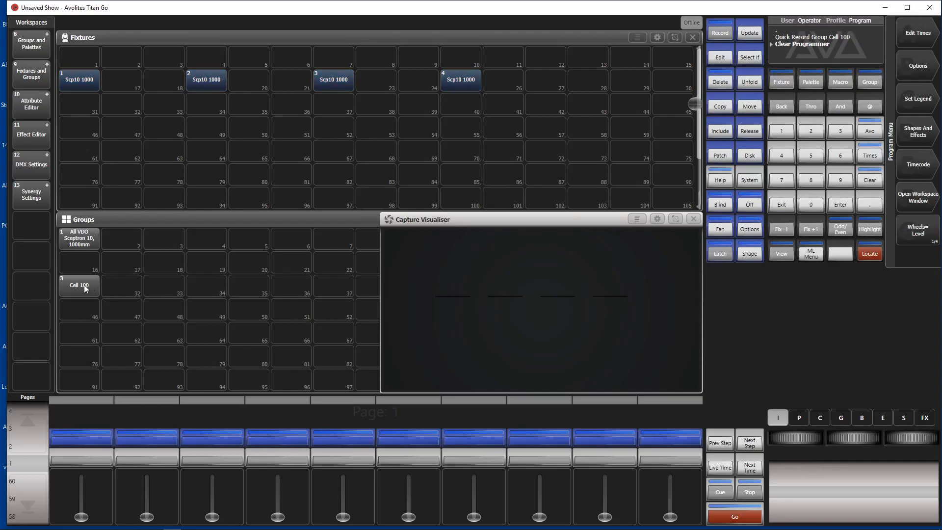
Record Cell 100 at full dimmer as Cue 1 on playback 1 and open Edit Times
click(78, 285)
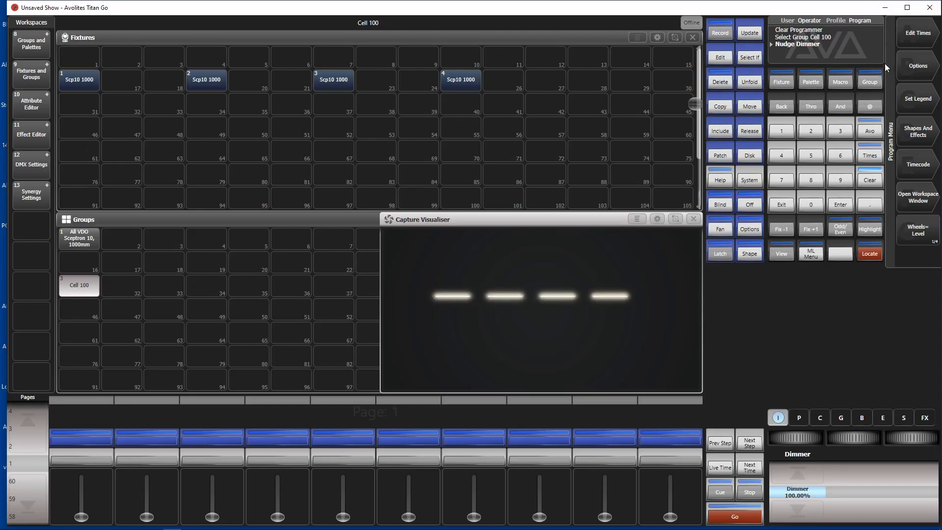
click(719, 32)
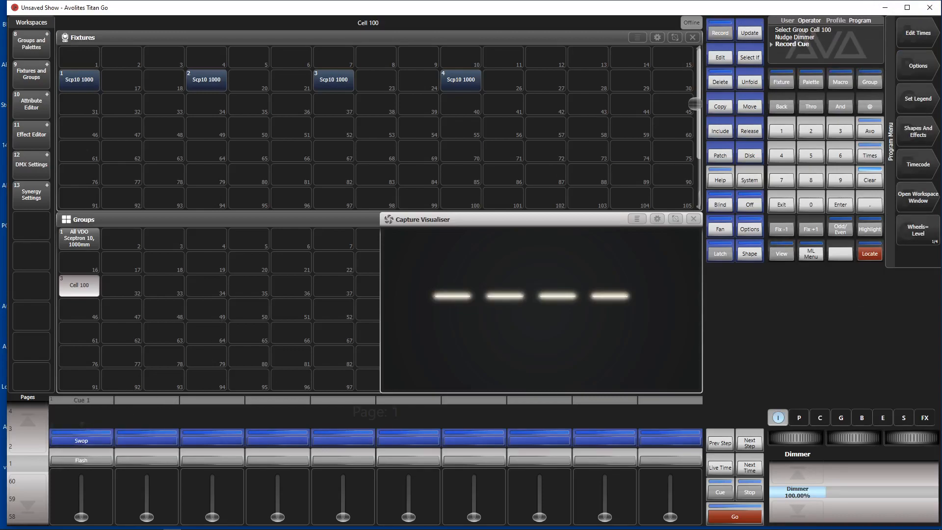
click(867, 179)
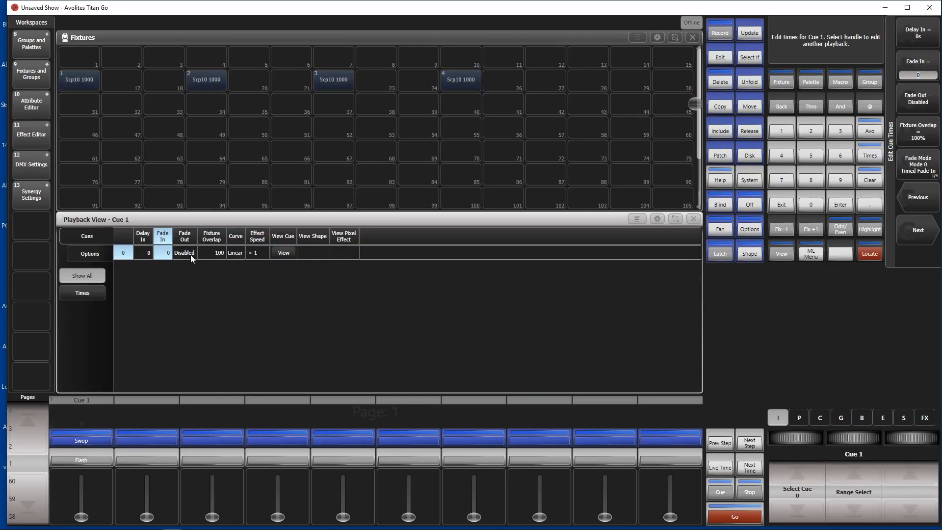
Enter a Cue 1 fade-in time of 5 and confirm
text(5)
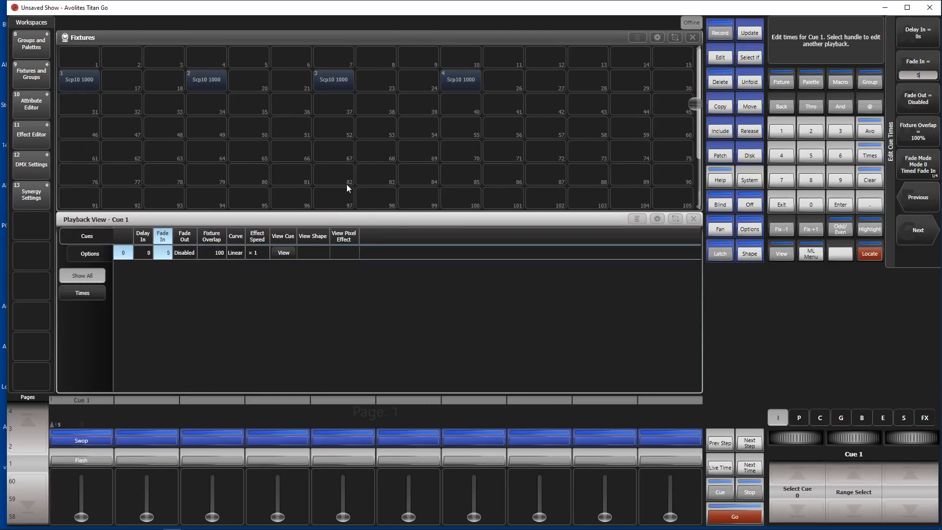
click(211, 236)
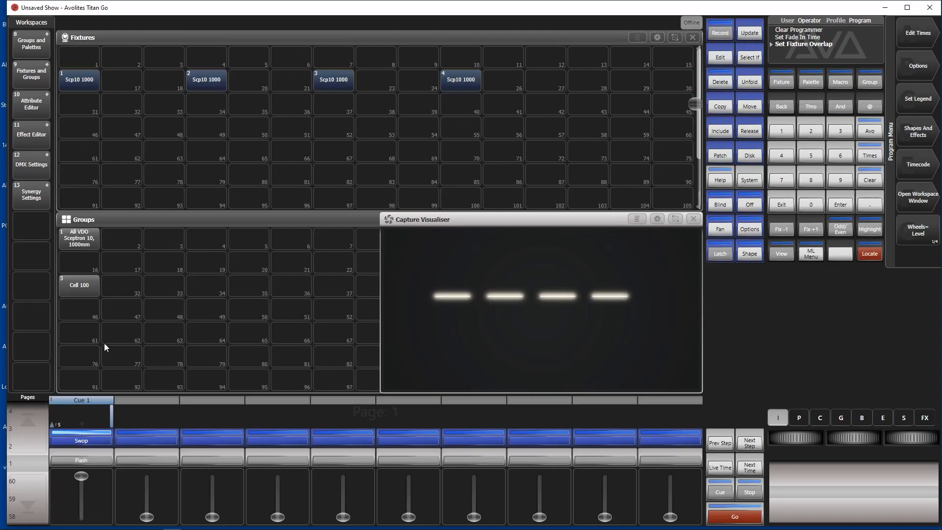
mouse_move(490, 401)
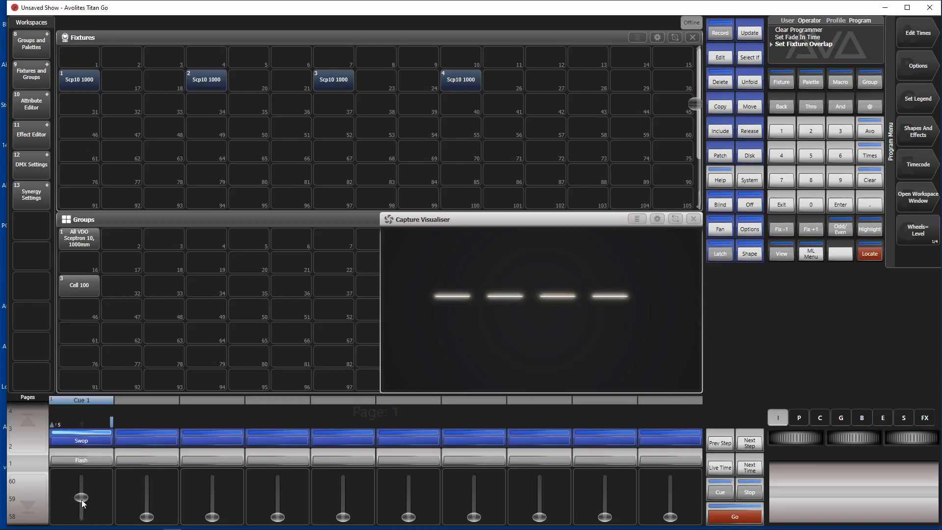
Push the Cue 1 fader up and back down to preview its chase
drag(81, 502, 81, 480)
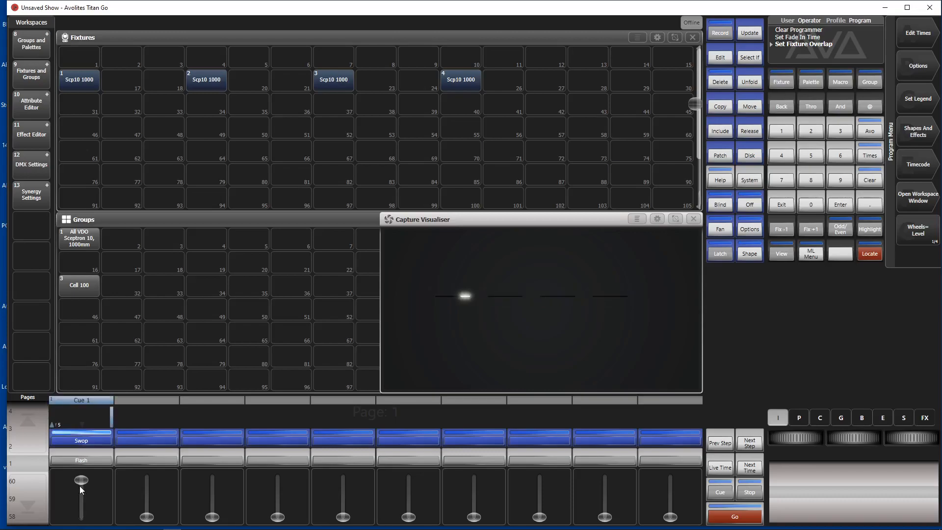
drag(81, 479, 81, 503)
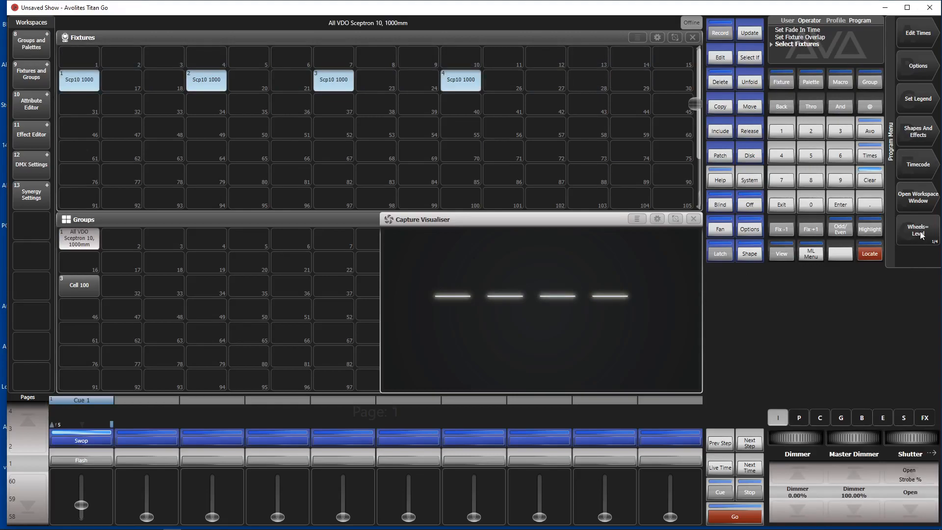
Switch the wheels to Visualiser properties and show the Sceptrons' orientation attributes (270°, 0°, 0°)
click(917, 230)
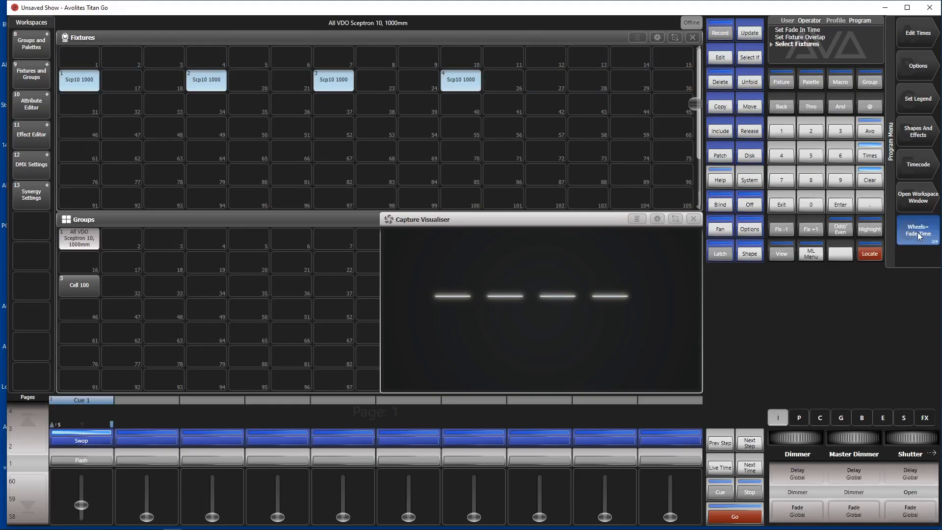
click(917, 233)
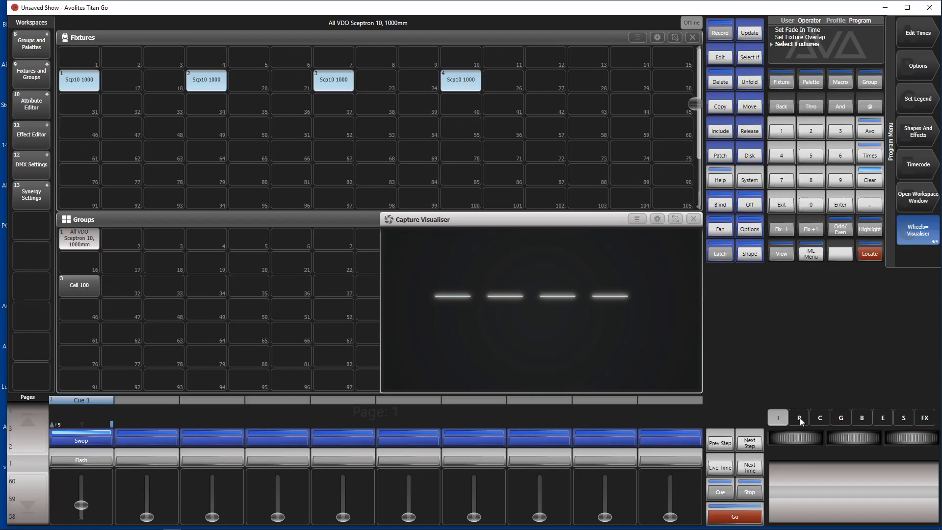
click(798, 417)
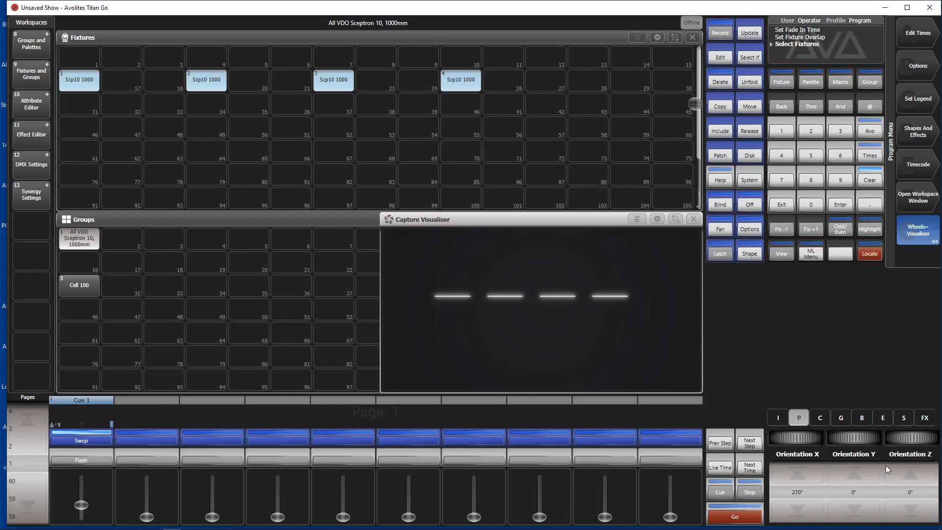
mouse_move(910, 498)
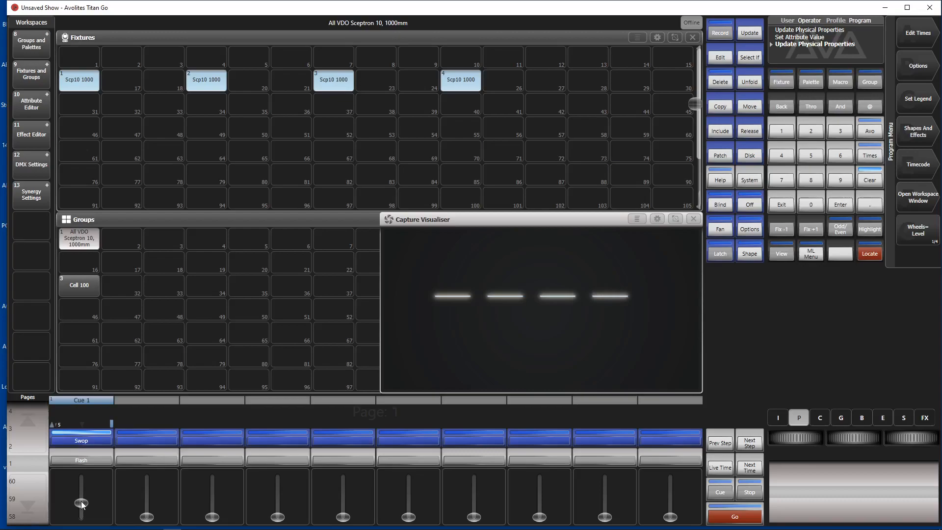
Restart the Cue 1 chase by dropping and raising its fader, and open the Layout Editor
drag(81, 505, 81, 515)
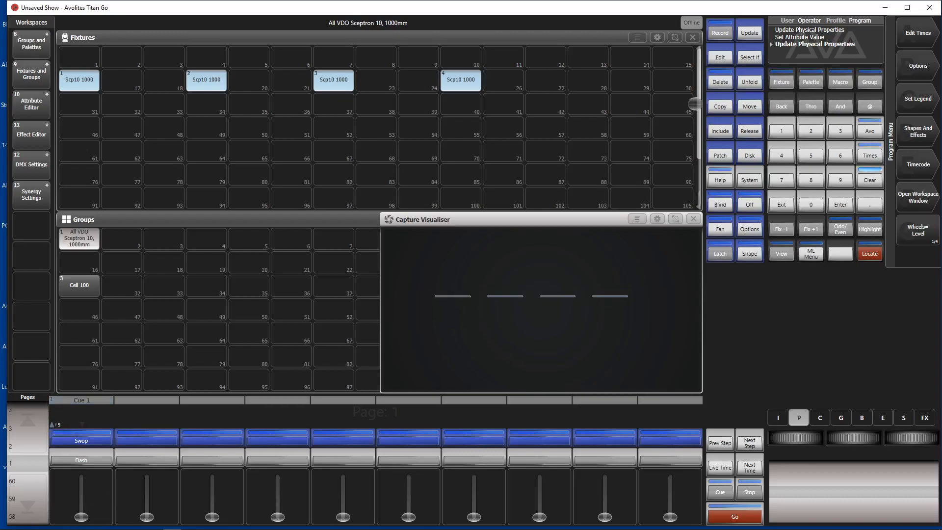
drag(81, 514, 81, 483)
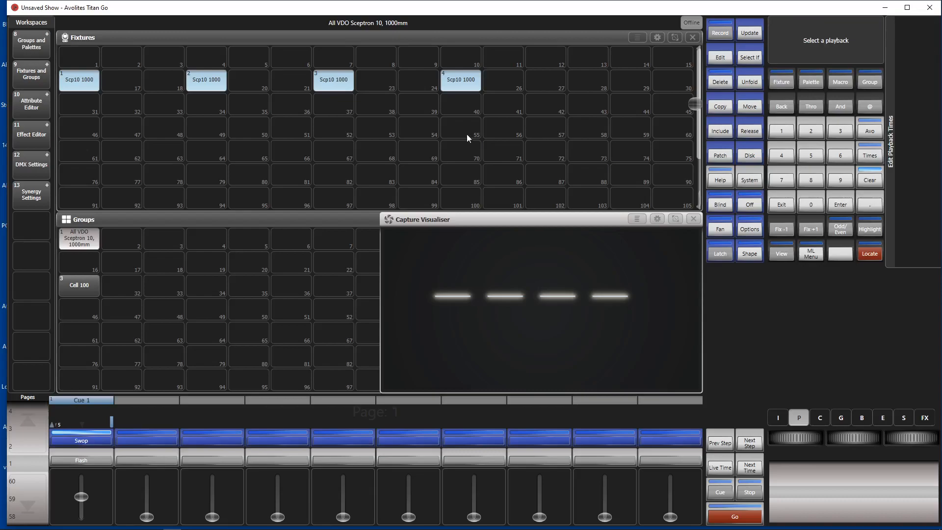
click(79, 285)
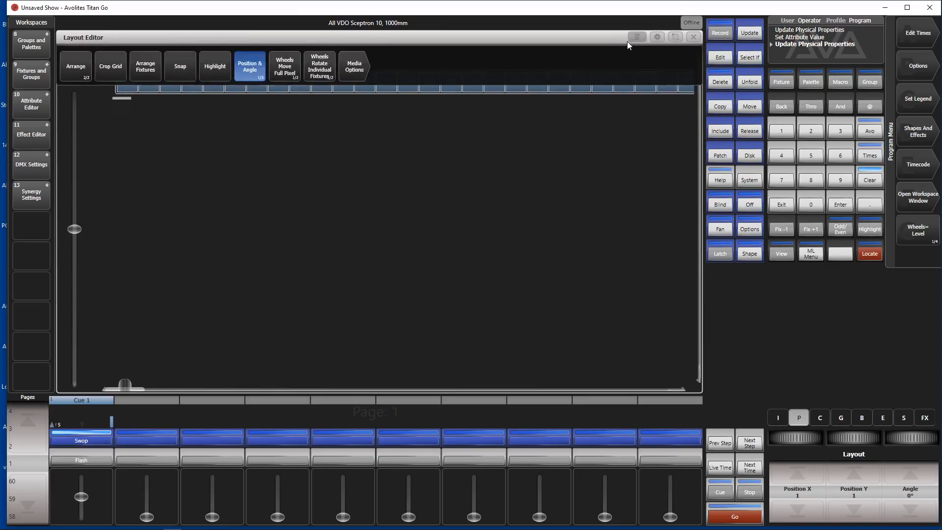
mouse_move(286, 90)
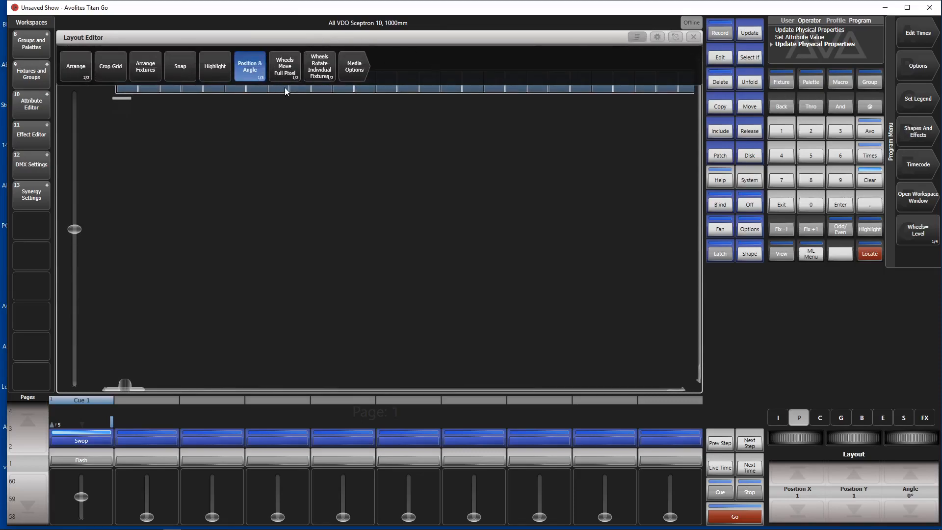
mouse_move(287, 80)
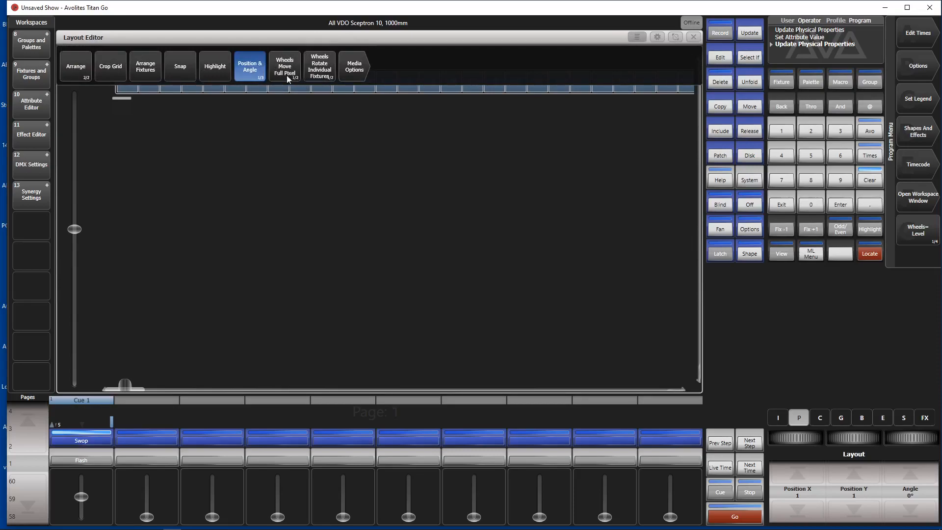
Open the Arrange Fixtures auto-layout options for the group, showing width 400 and height 1
click(144, 66)
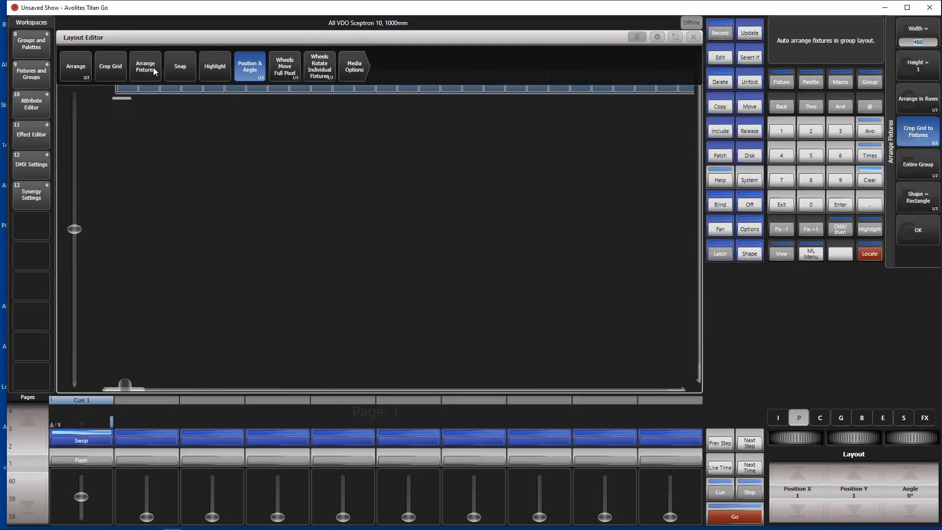
mouse_move(838, 6)
text(100)
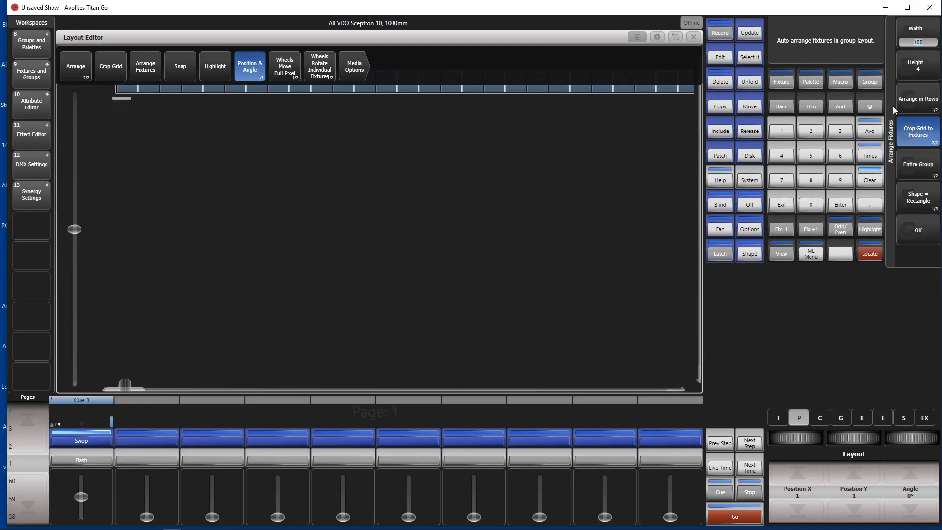
mouse_move(931, 235)
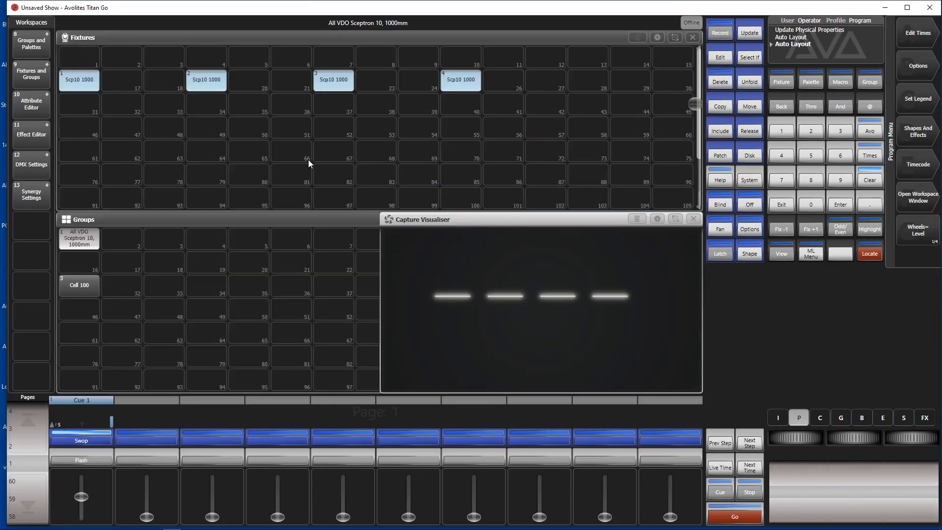
mouse_move(118, 232)
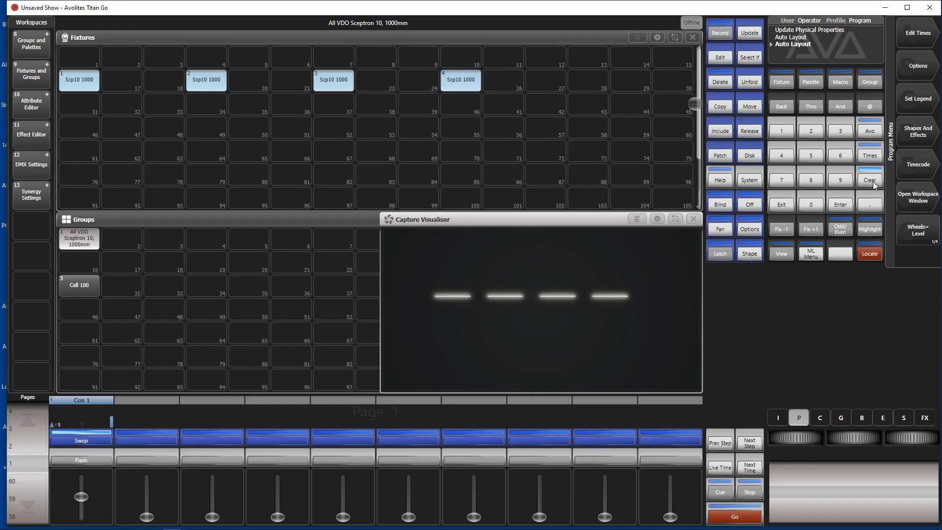
Clear the programmer, select Cell 100 and record Cue 2 with a 3-second fade in
click(869, 179)
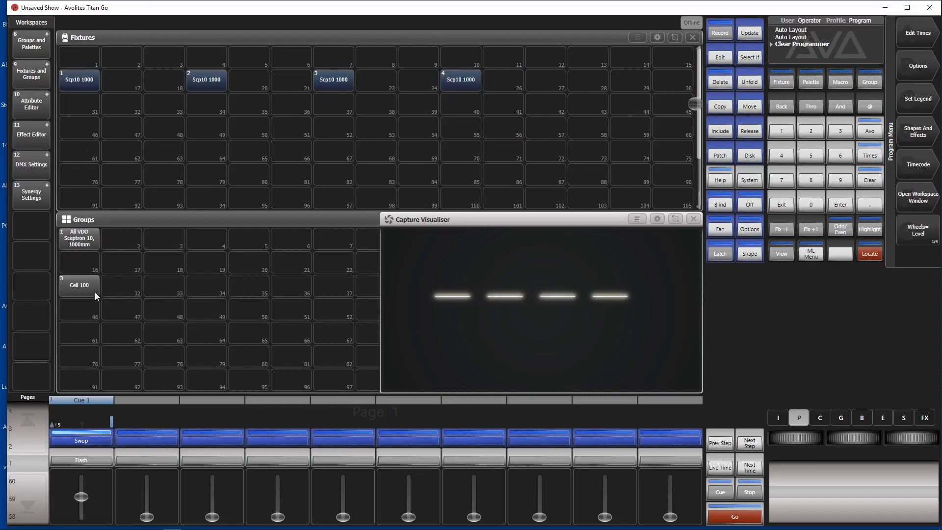
click(78, 285)
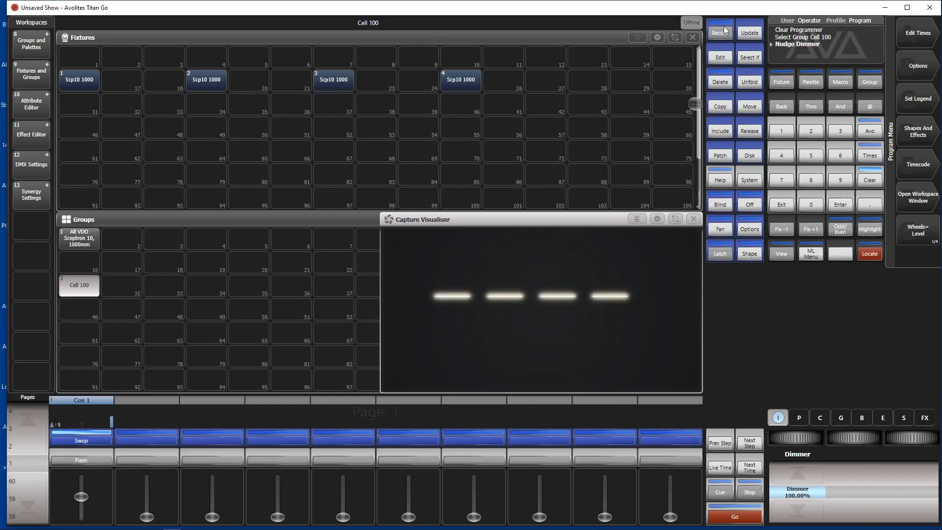
click(719, 32)
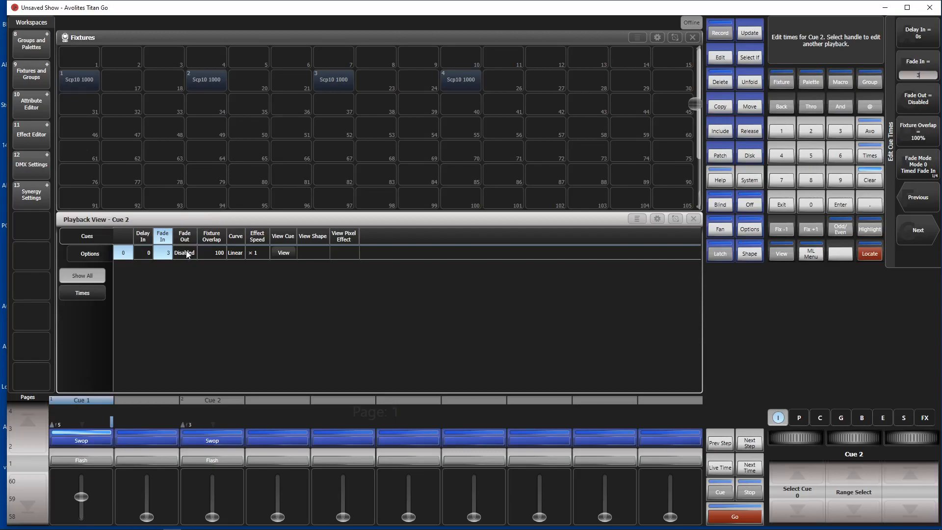
click(218, 252)
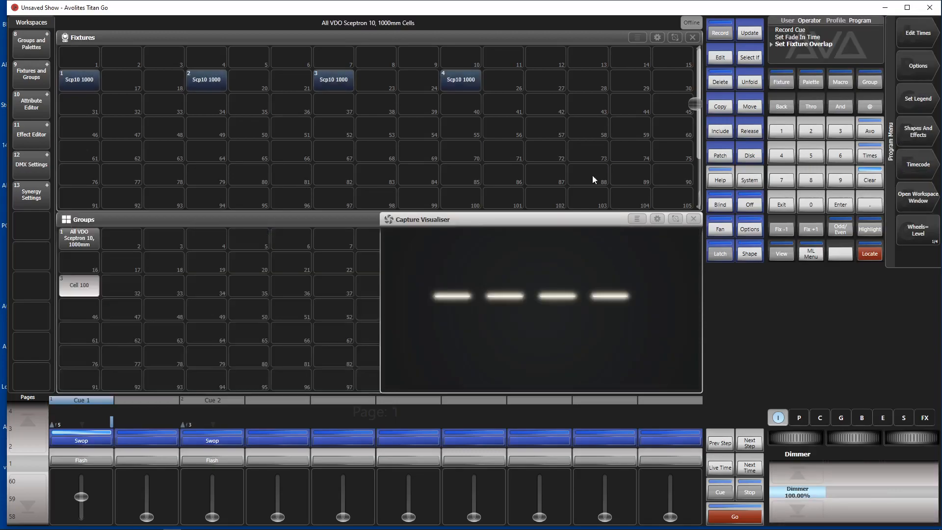
mouse_move(456, 294)
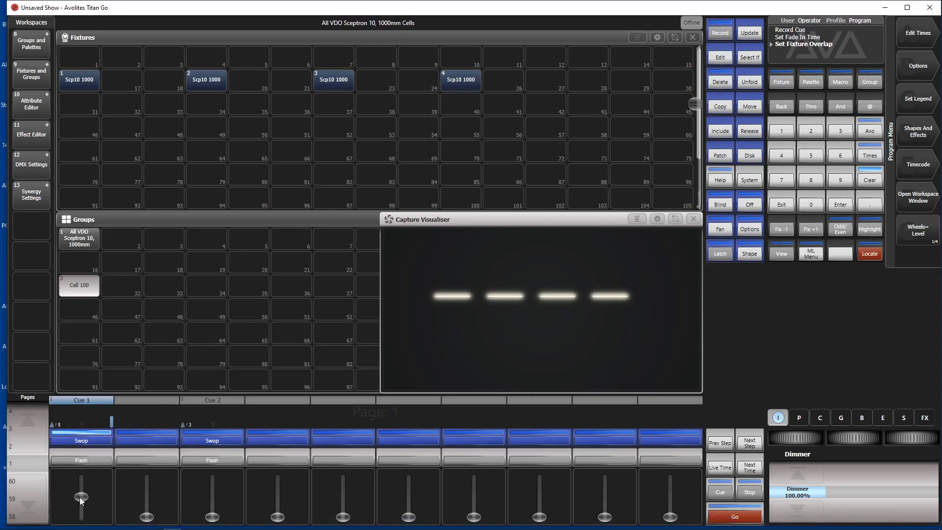
Lower Cue 1, clear the programmer, and raise the Cue 2 fader to run its chase
drag(81, 501, 81, 516)
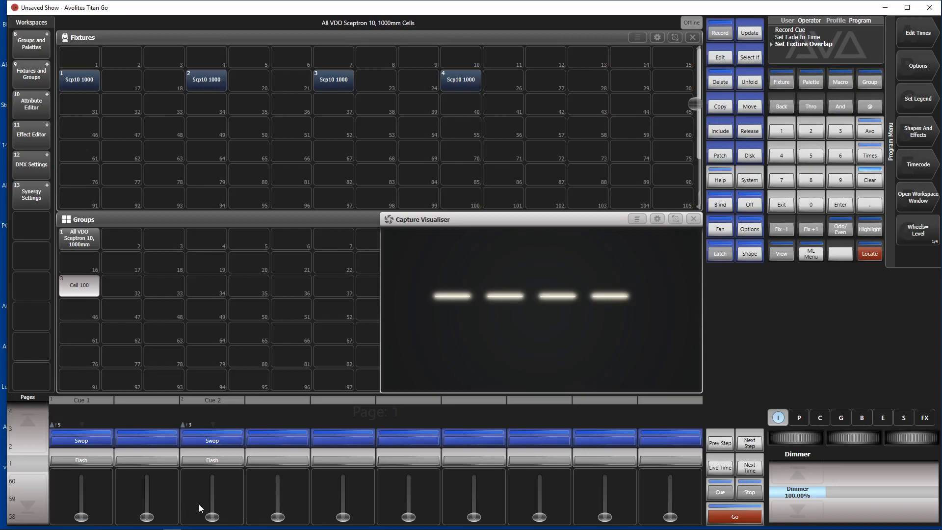
click(869, 180)
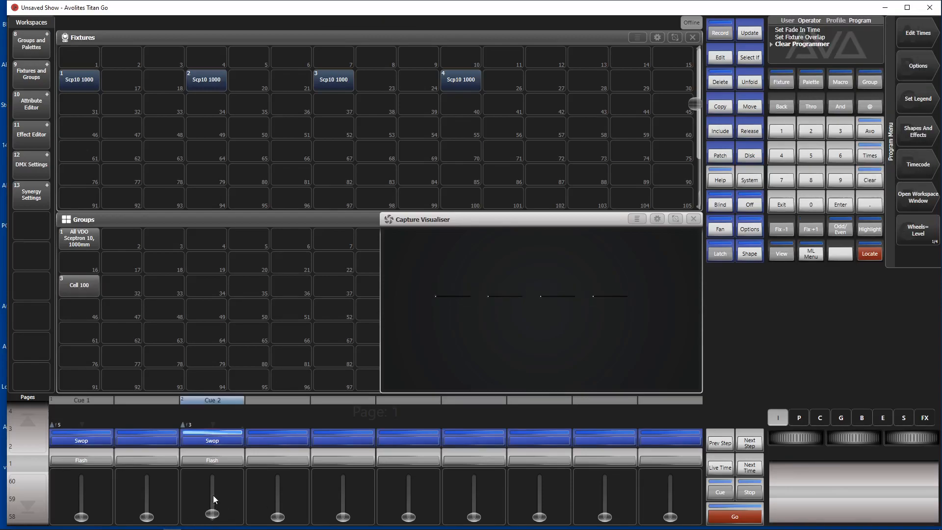
drag(212, 516, 212, 467)
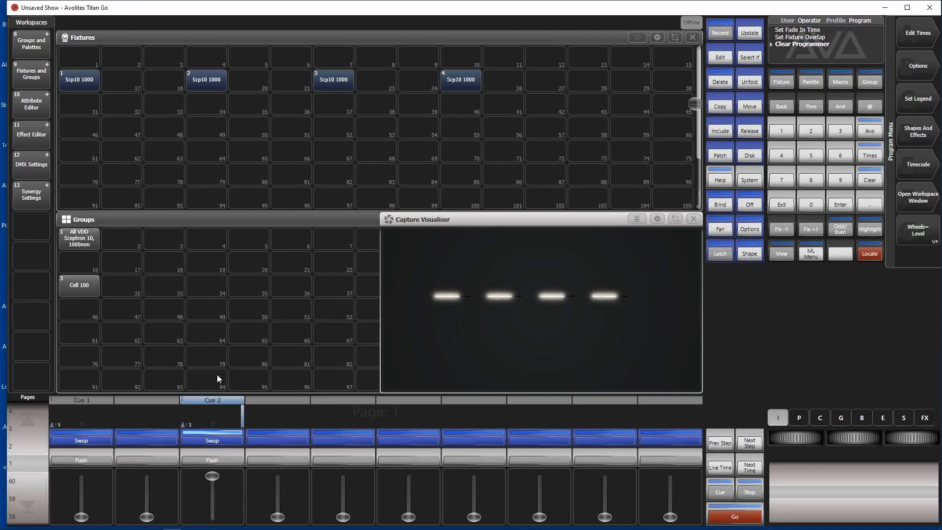